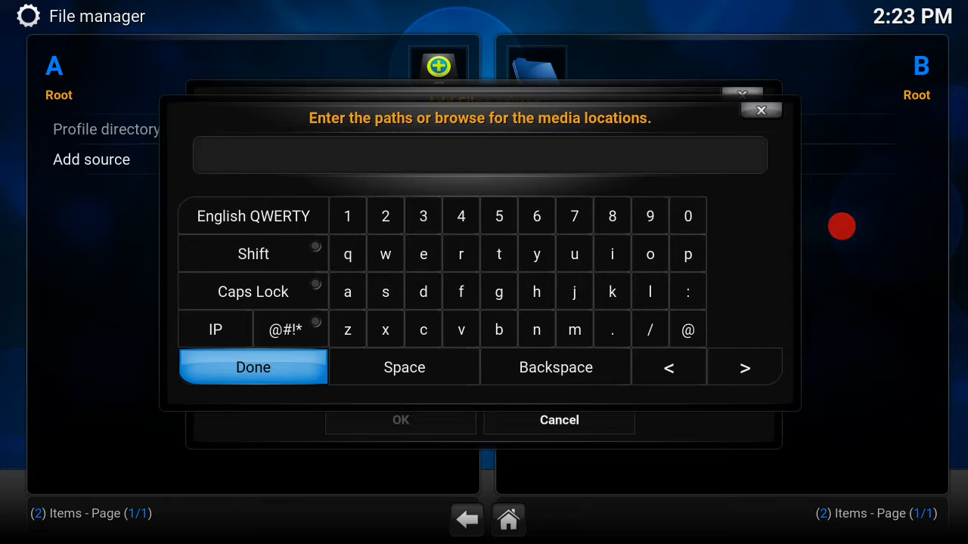
click(535, 290)
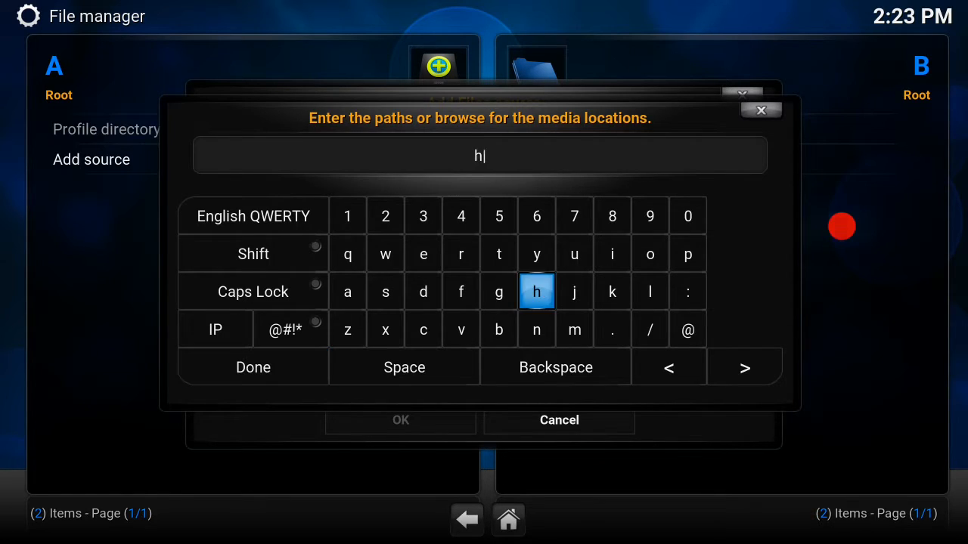
click(686, 290)
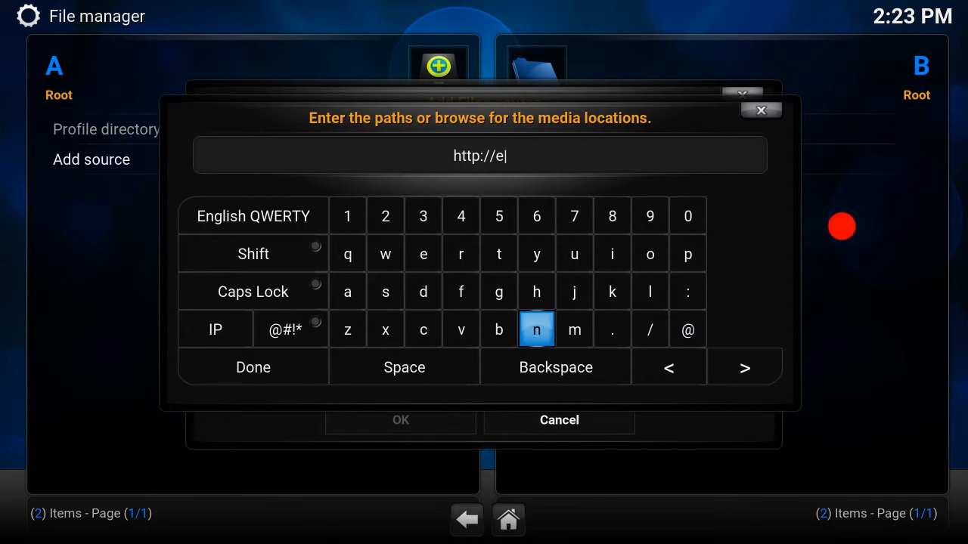
click(384, 292)
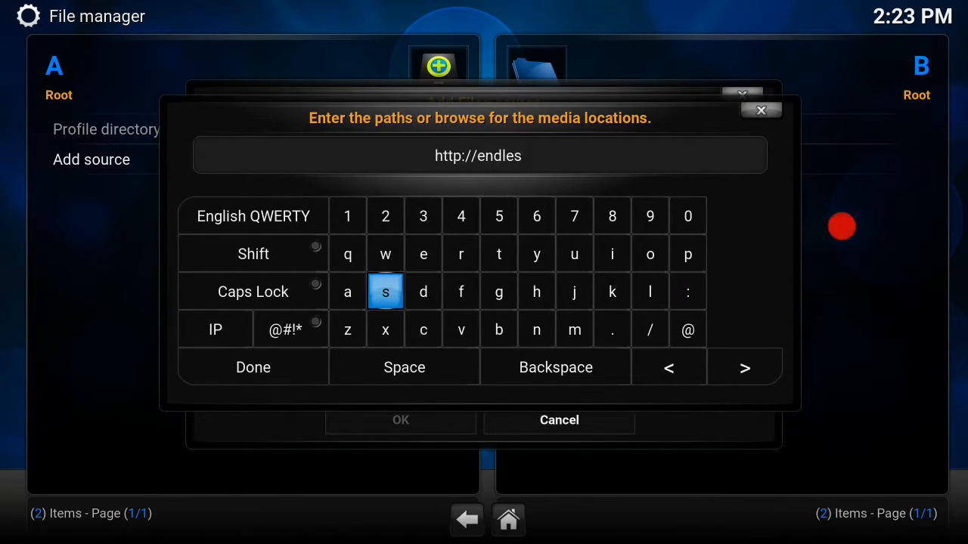
click(499, 254)
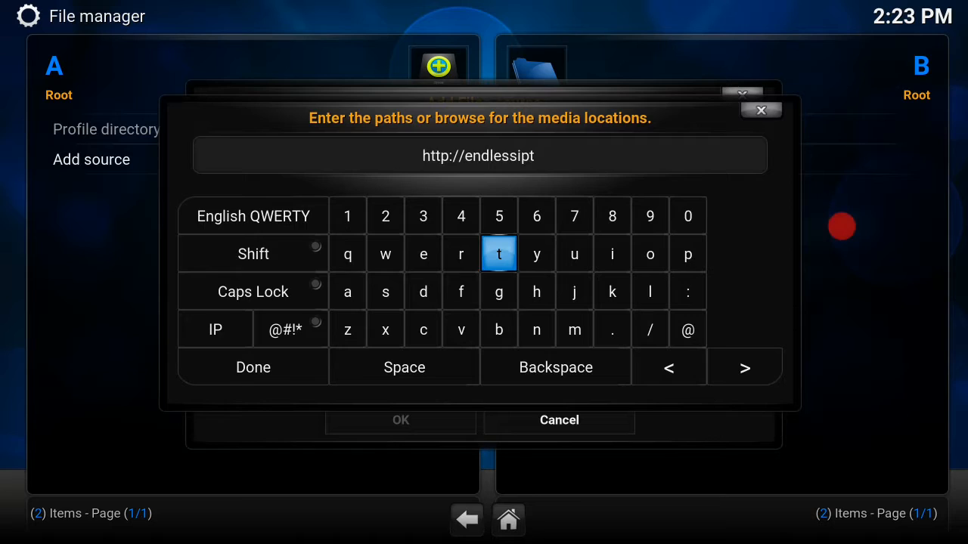
click(384, 330)
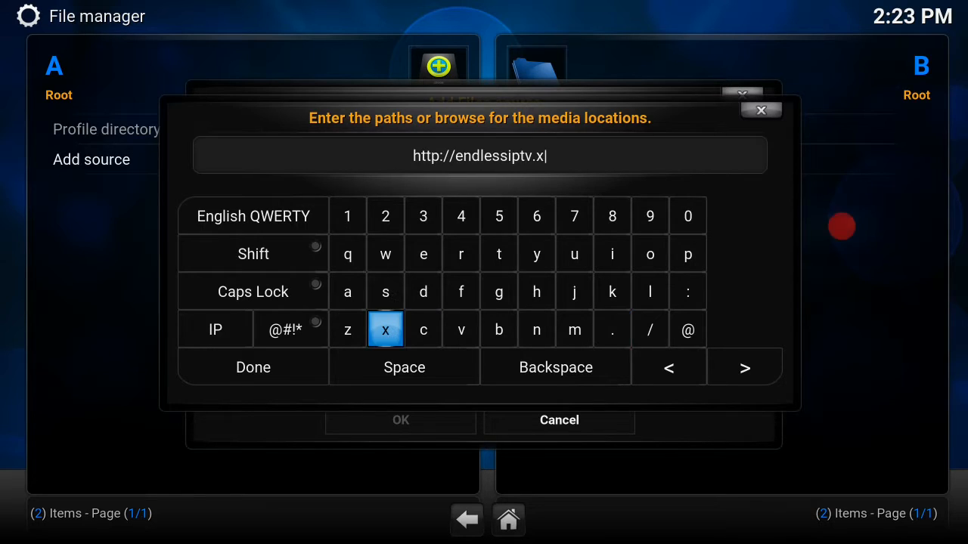
click(650, 330)
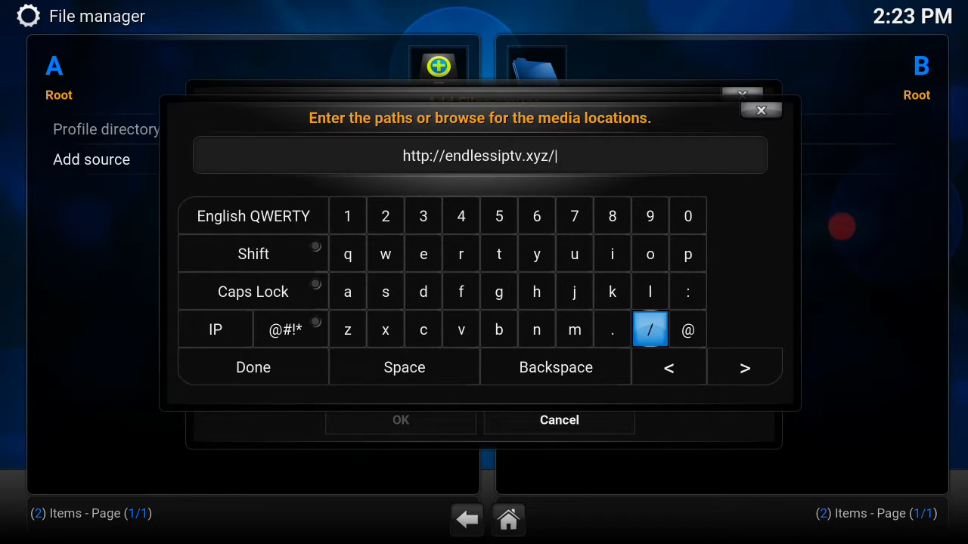
click(423, 290)
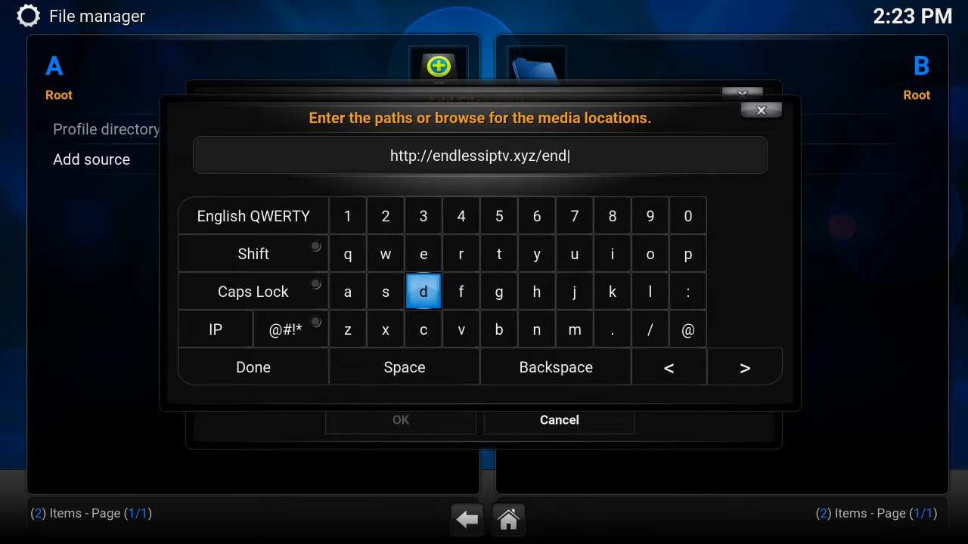
click(252, 368)
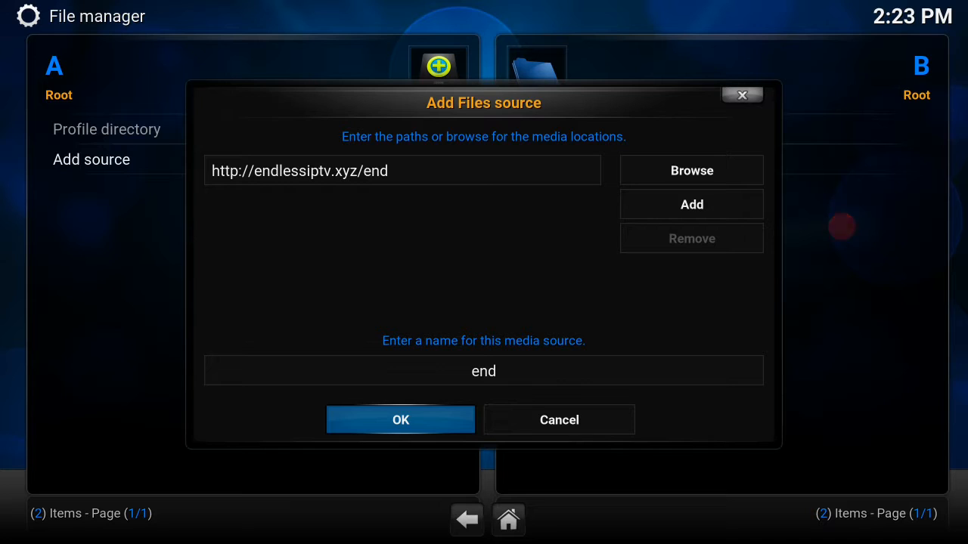
click(400, 420)
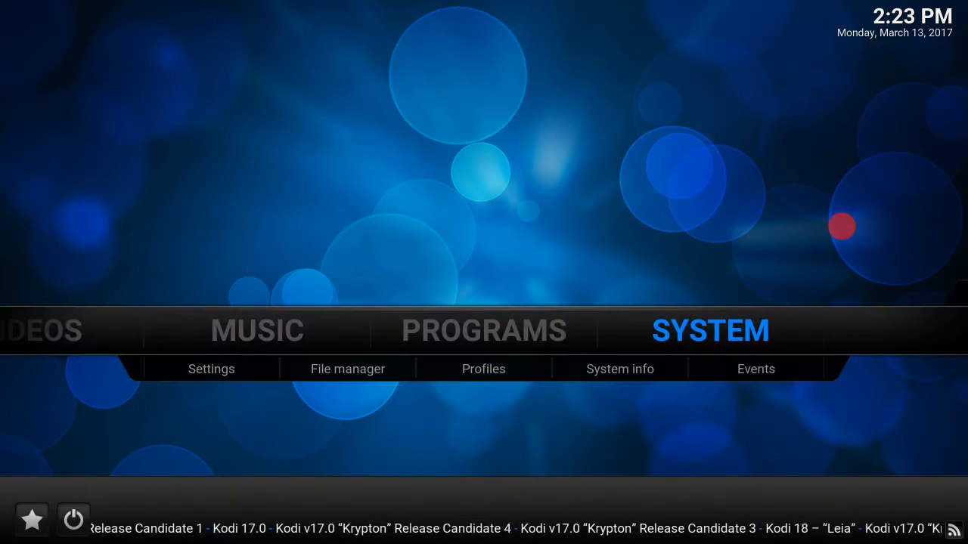
Install plugin.vidoe.tntvwizard.zip from the end source via Install from zip file, then return home.
click(212, 369)
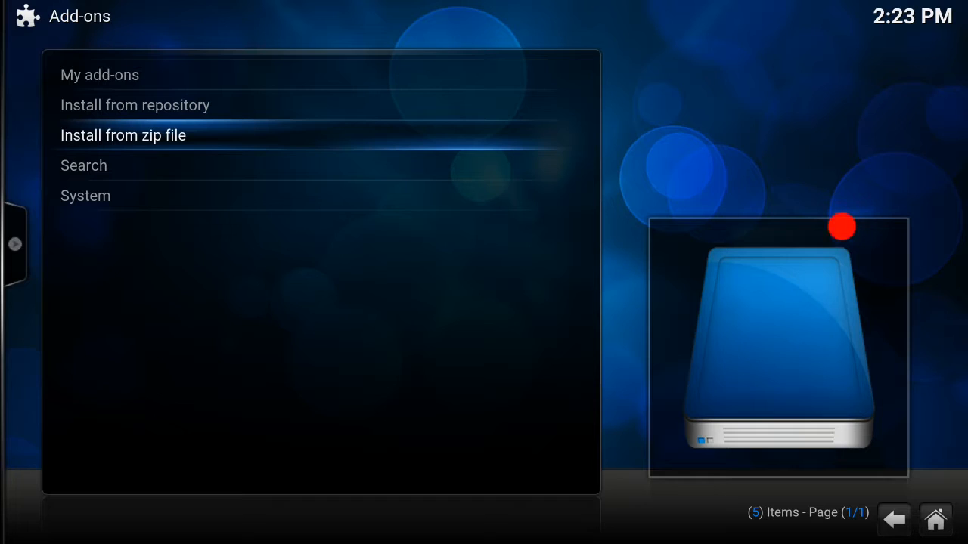
click(123, 134)
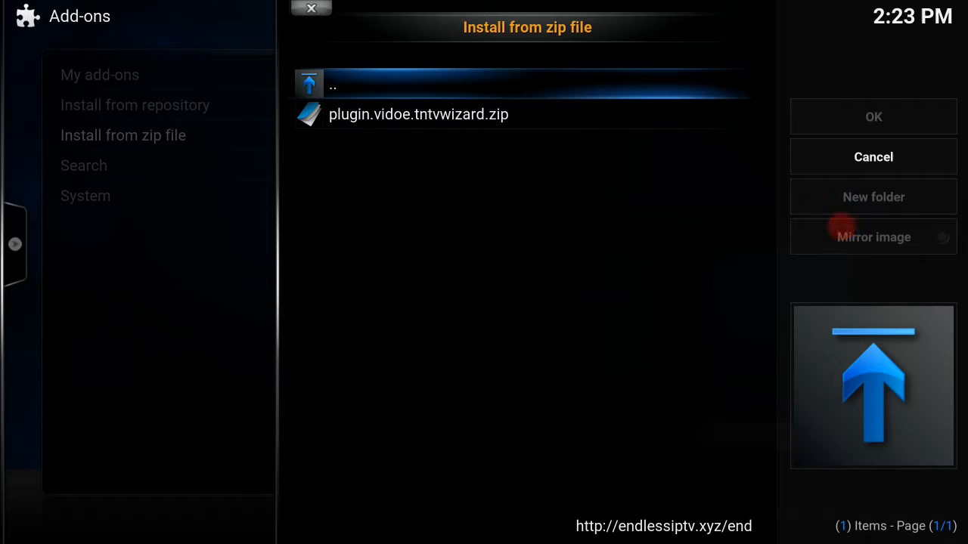
click(418, 115)
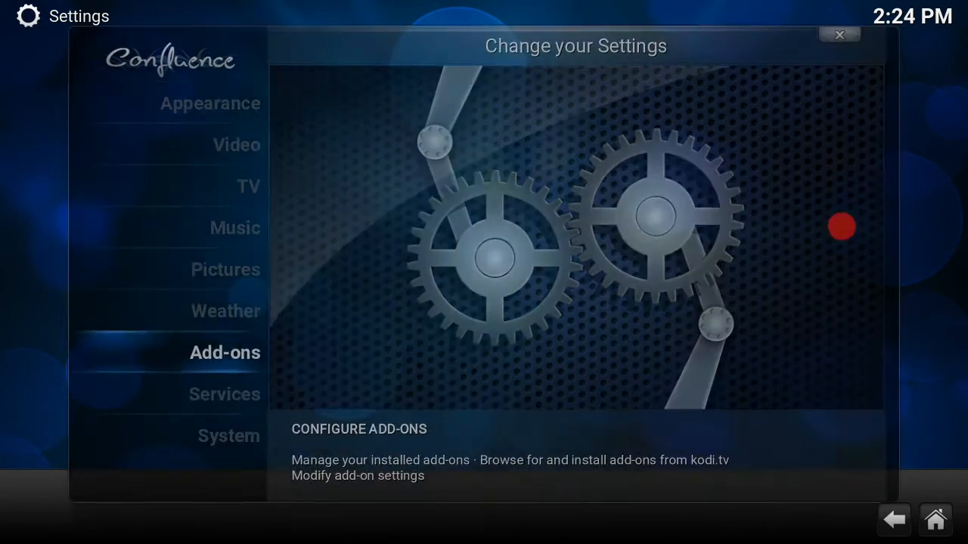
click(224, 352)
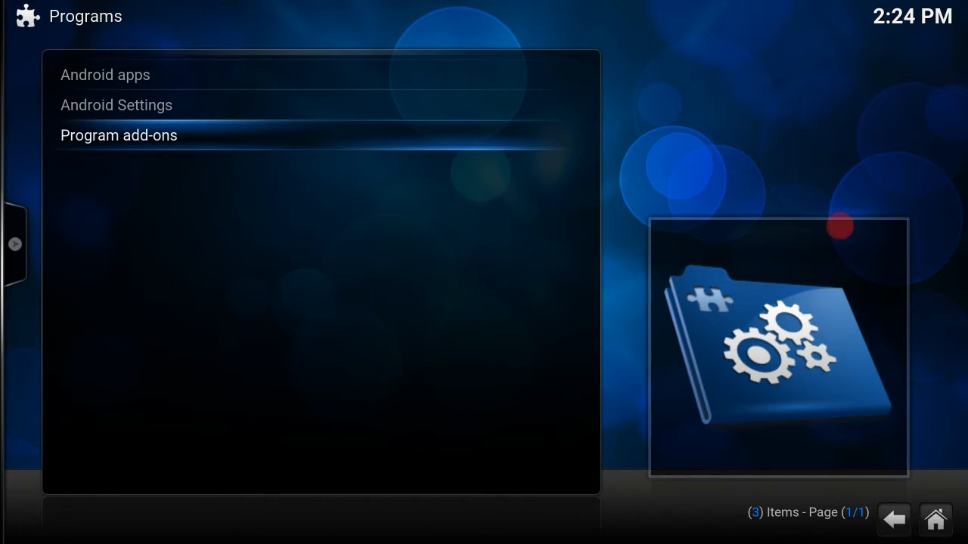
From the T.N.T.V wizard's BUILDS list, apply T.N.T.V ADDON and confirm the force close.
click(118, 137)
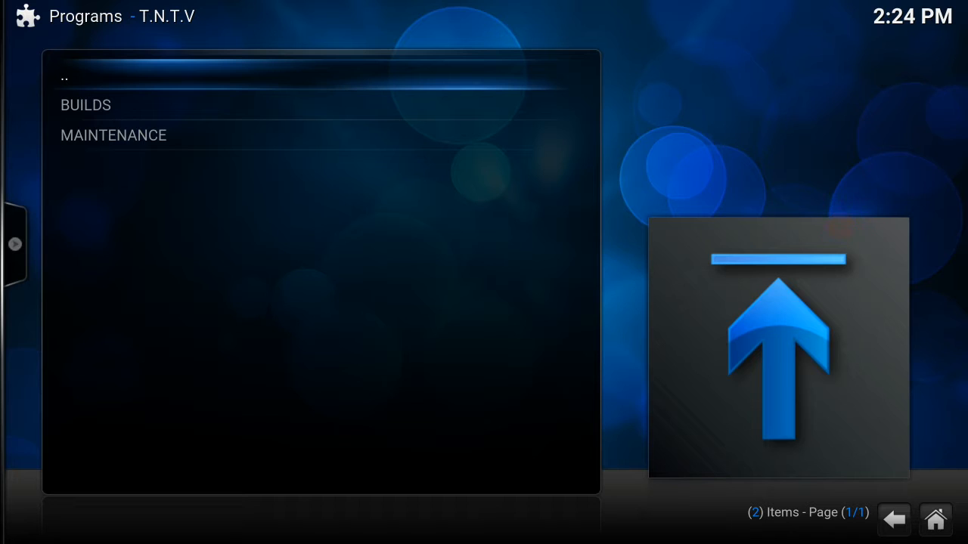
click(85, 104)
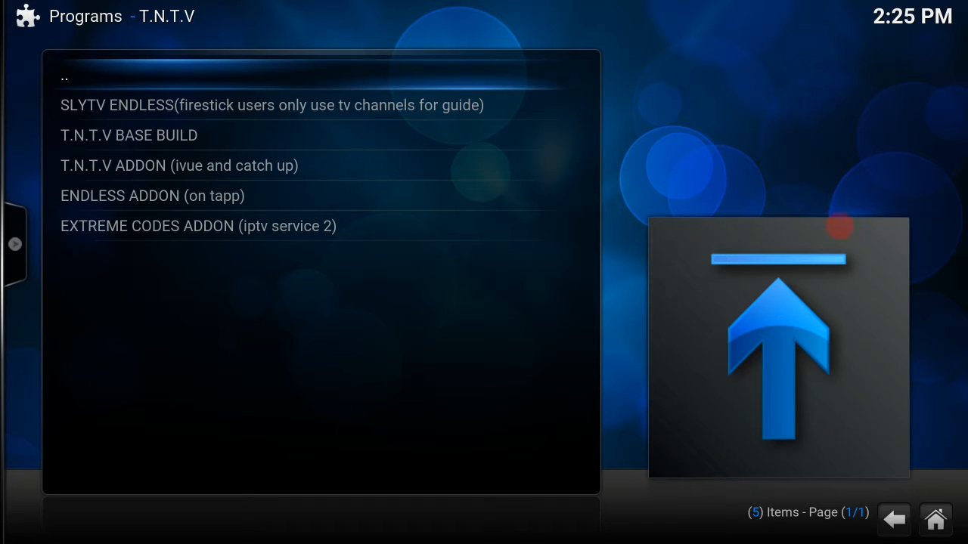
click(179, 165)
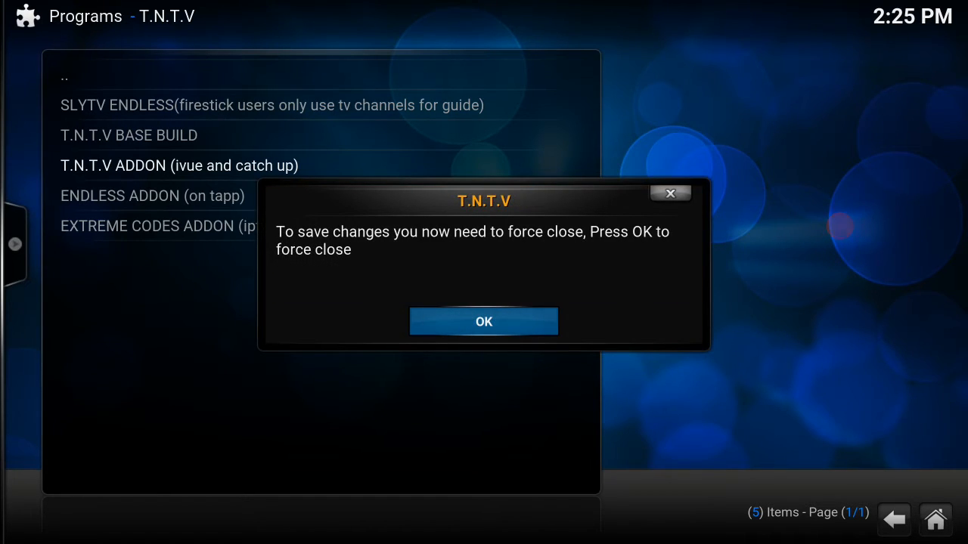
click(484, 321)
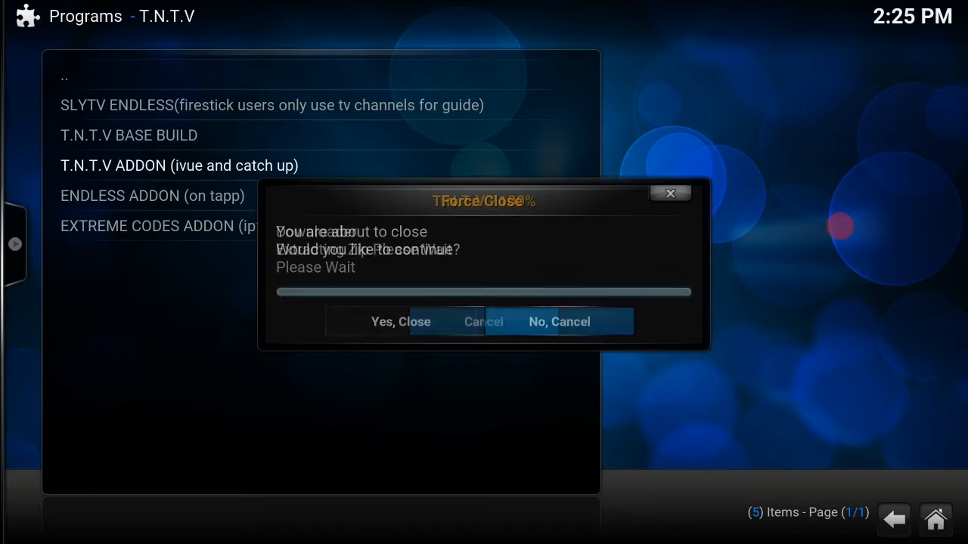
click(401, 321)
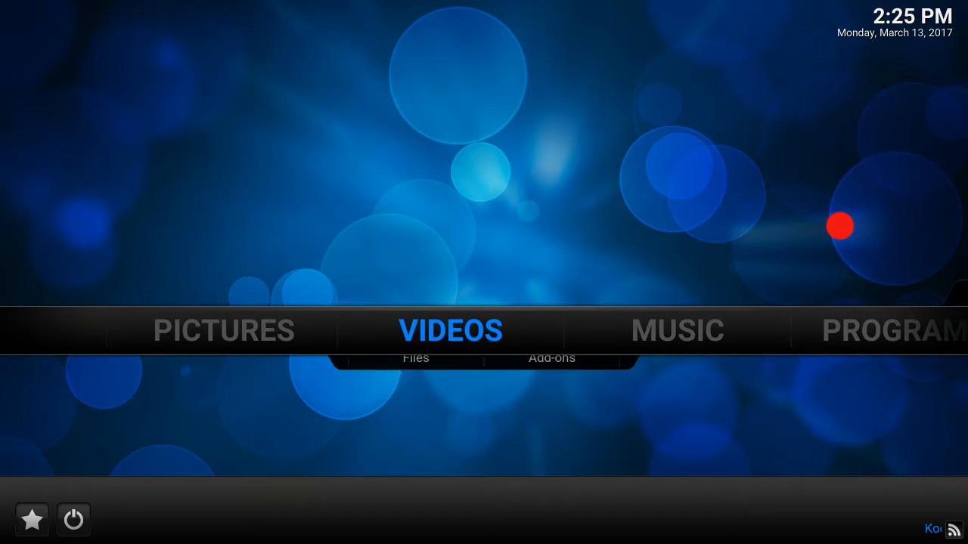
click(551, 369)
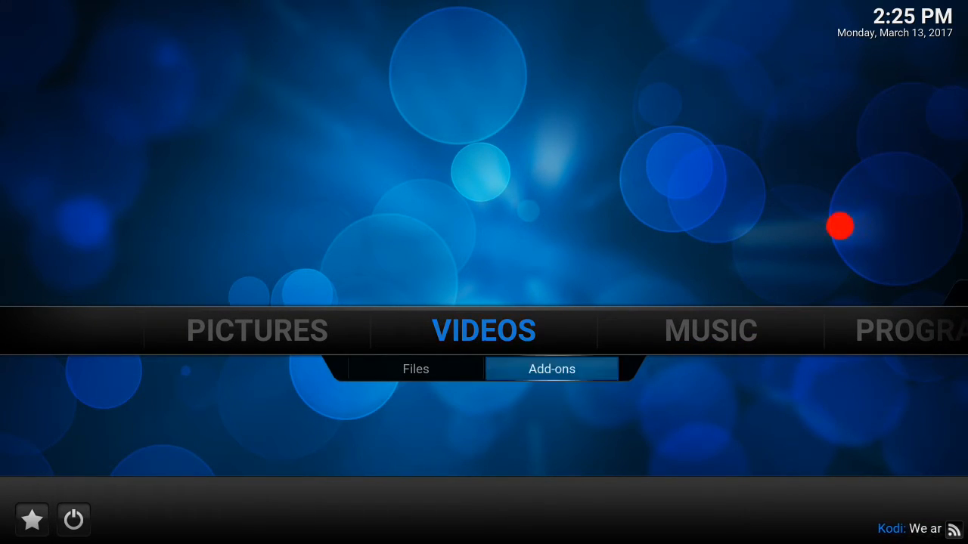
click(550, 369)
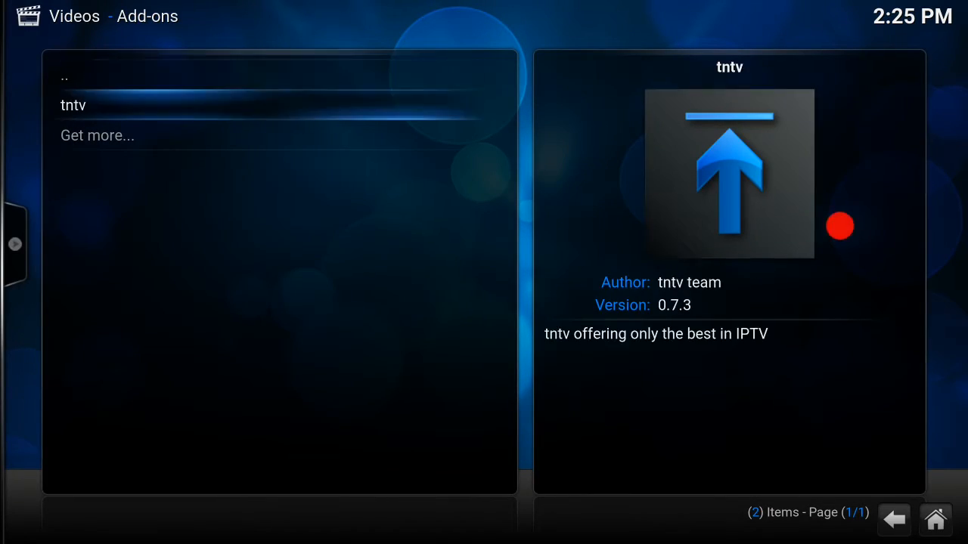
click(73, 106)
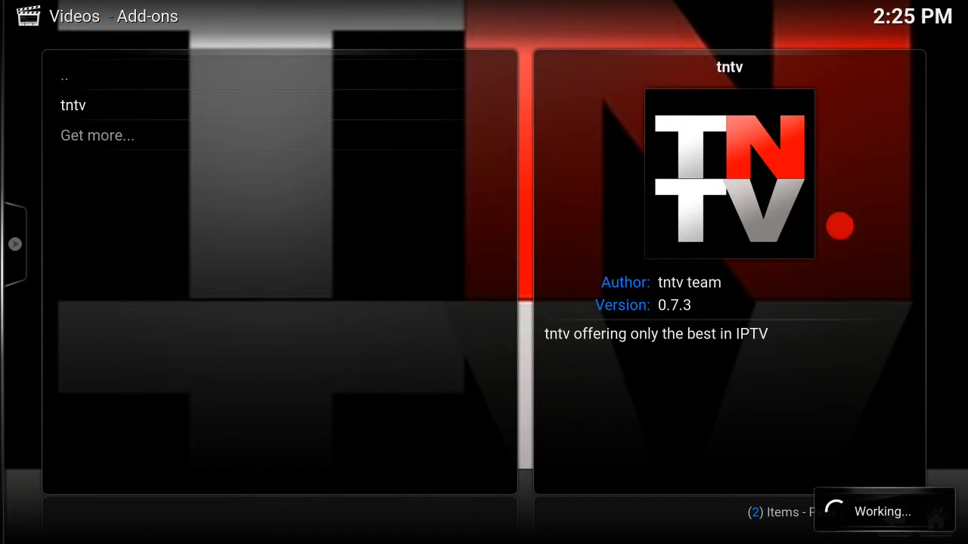
click(72, 106)
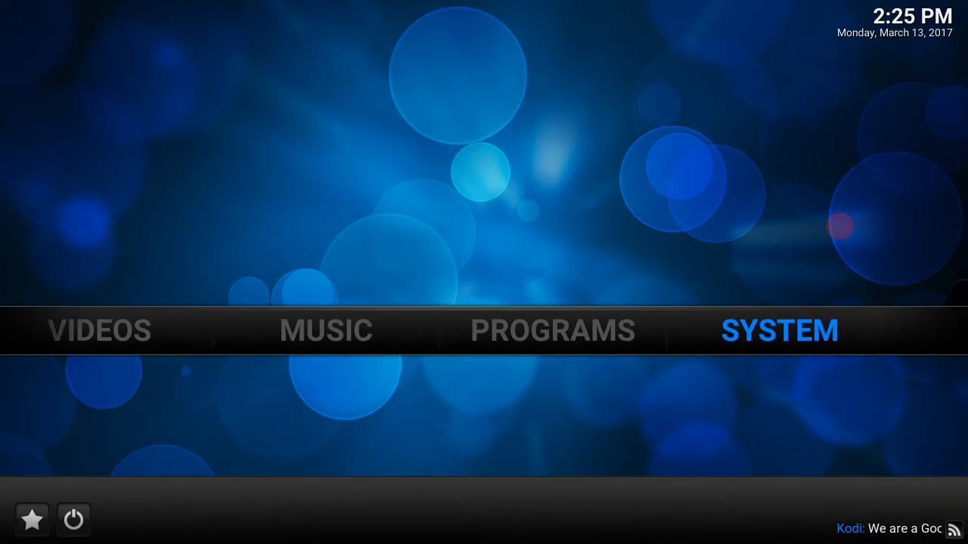
From the T.N.T.V wizard's BUILDS list, apply EXTREME CODES ADDON and acknowledge the force close.
key(Left)
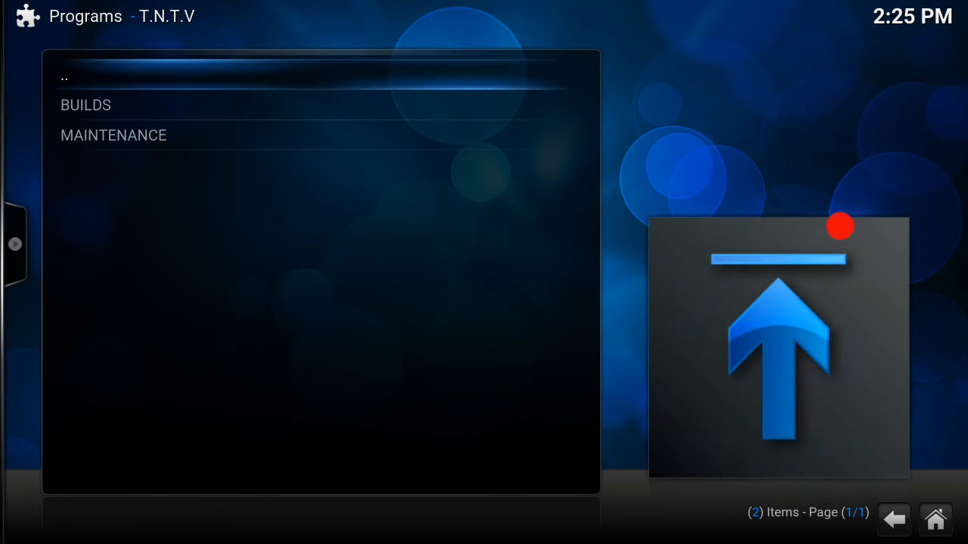
click(85, 104)
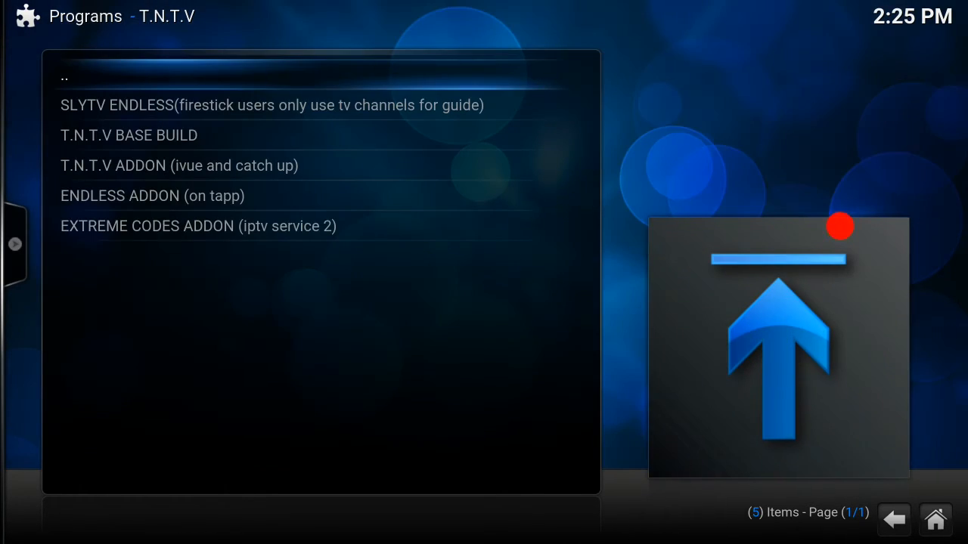
click(197, 227)
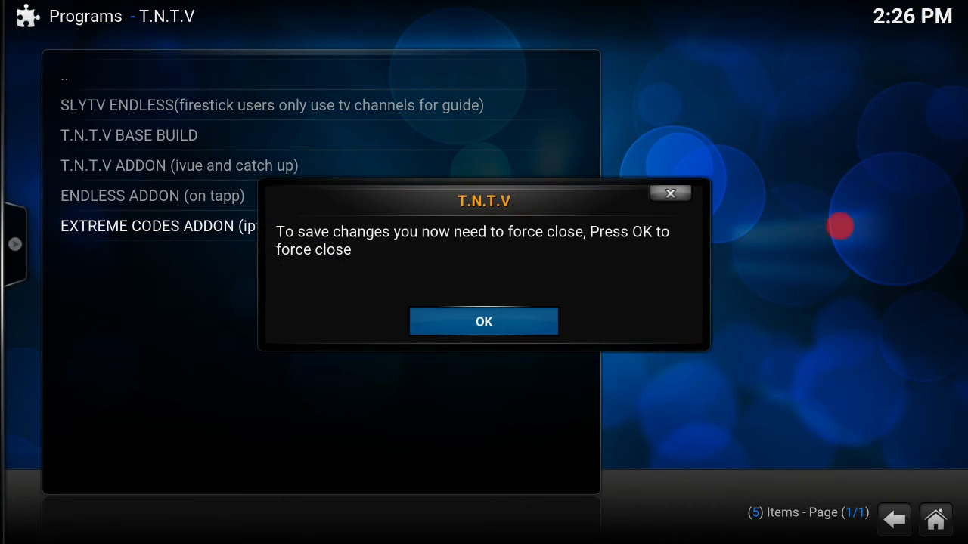
click(484, 320)
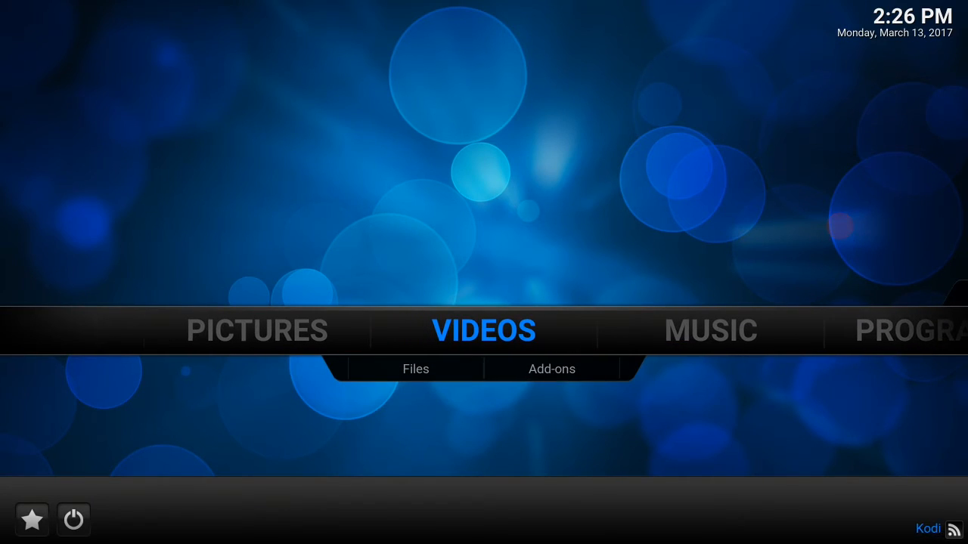
In Videos > Add-ons, bring up the Xtream-Codes IPTV settings with host, username and password fields.
click(551, 369)
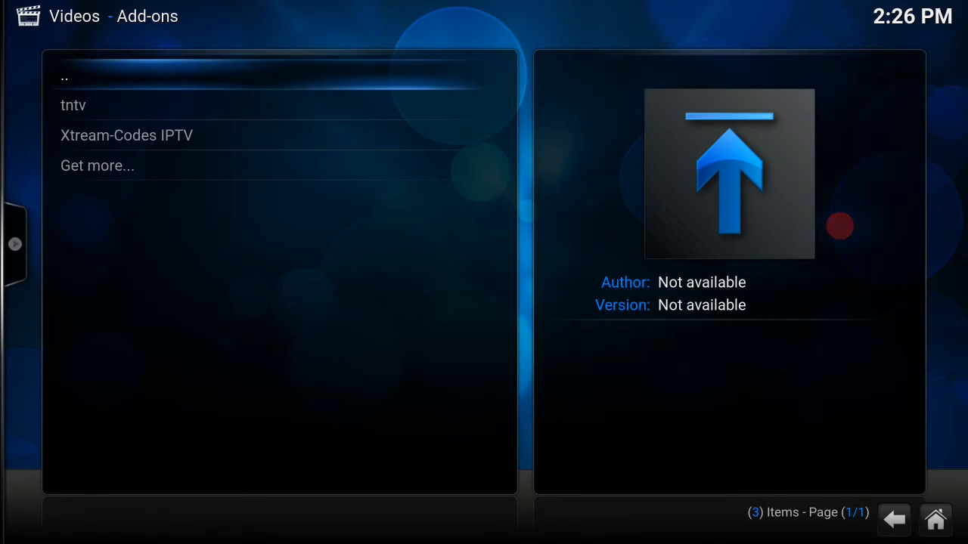
click(127, 136)
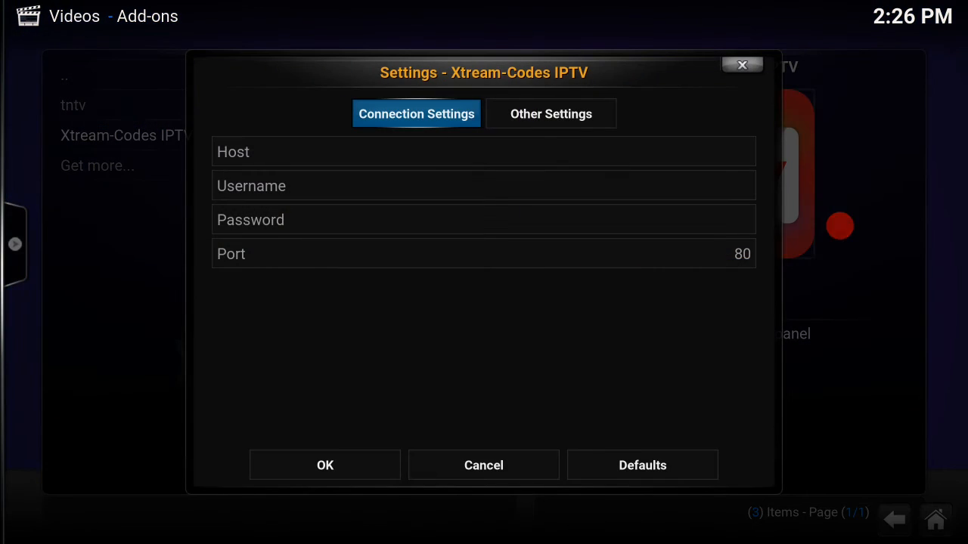